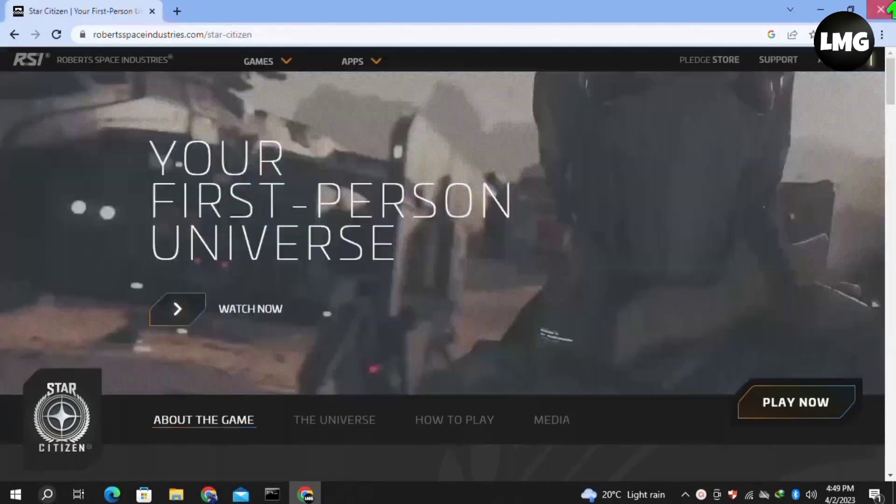
# Step: Close the Star Citizen page in Chrome and open Control Panel from the desktop shortcut
pyautogui.click(882, 9)
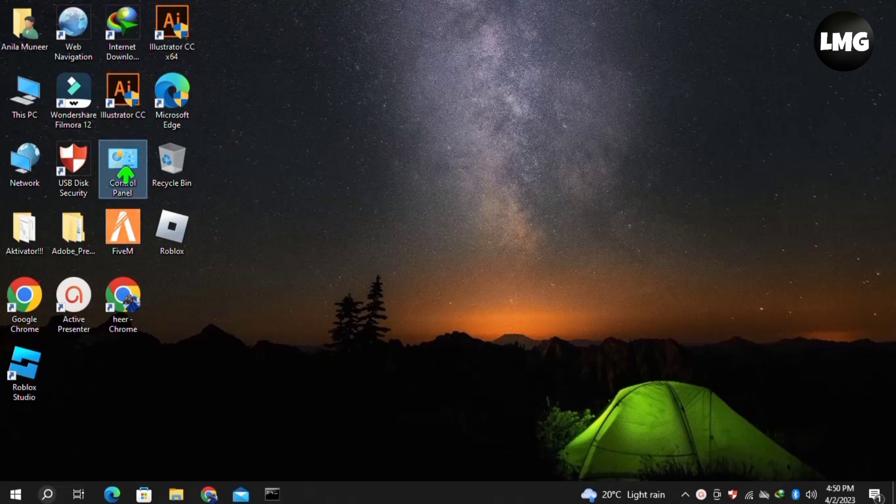
pyautogui.doubleClick(122, 166)
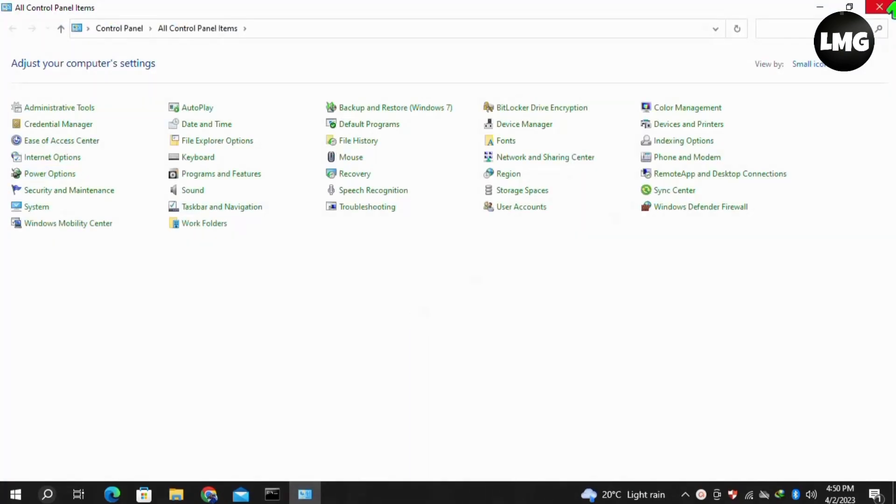
# Step: Reopen Control Panel by searching 'co' from the taskbar
pyautogui.click(47, 494)
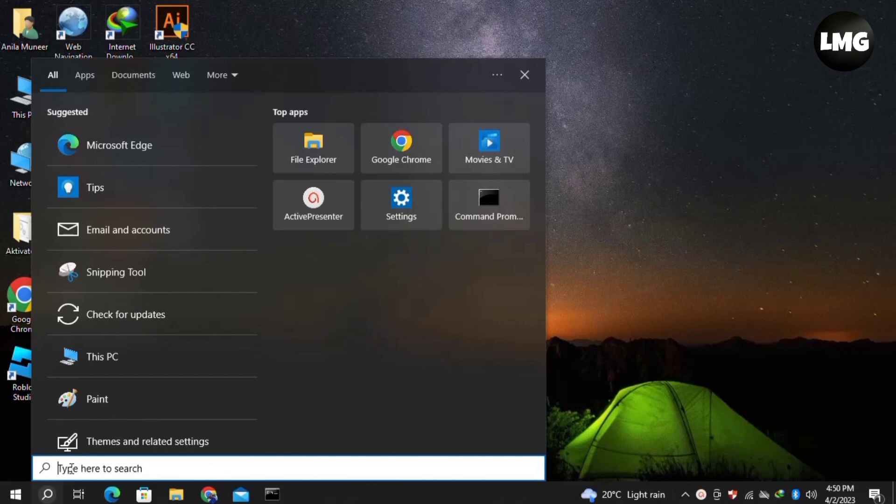
pyautogui.write('control')
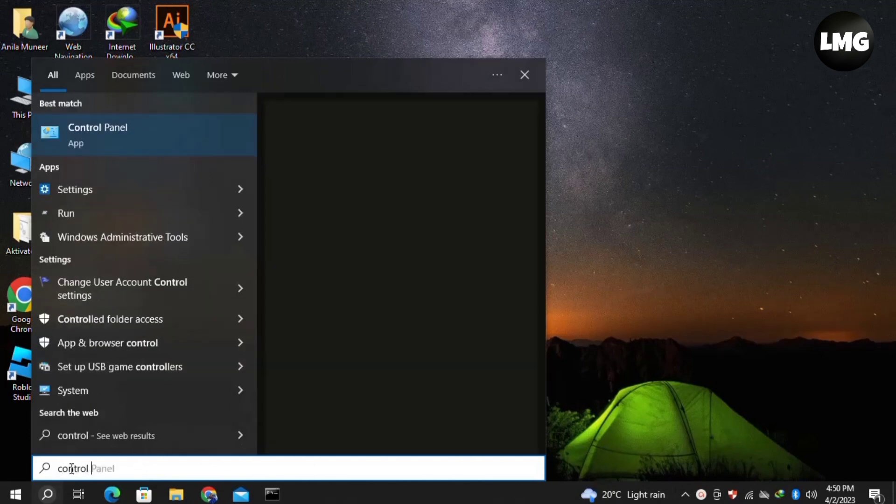
pyautogui.click(97, 135)
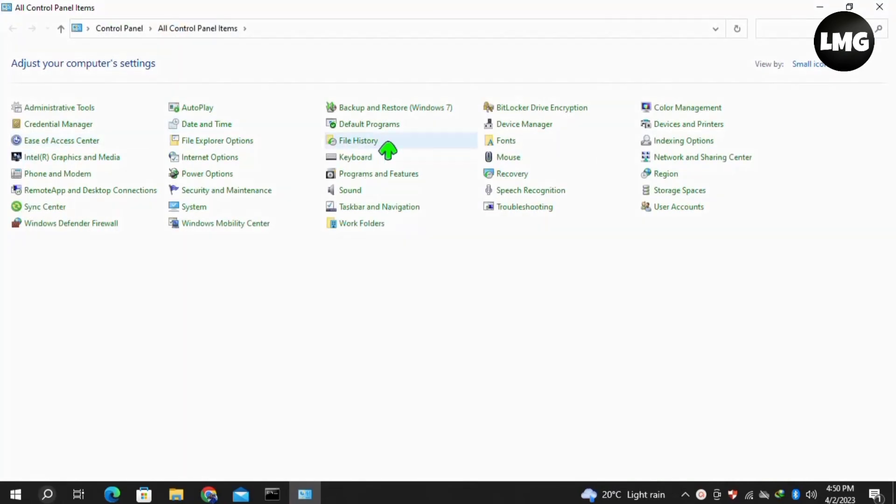
# Step: Set View by to Category and go to Uninstall a program
pyautogui.click(810, 64)
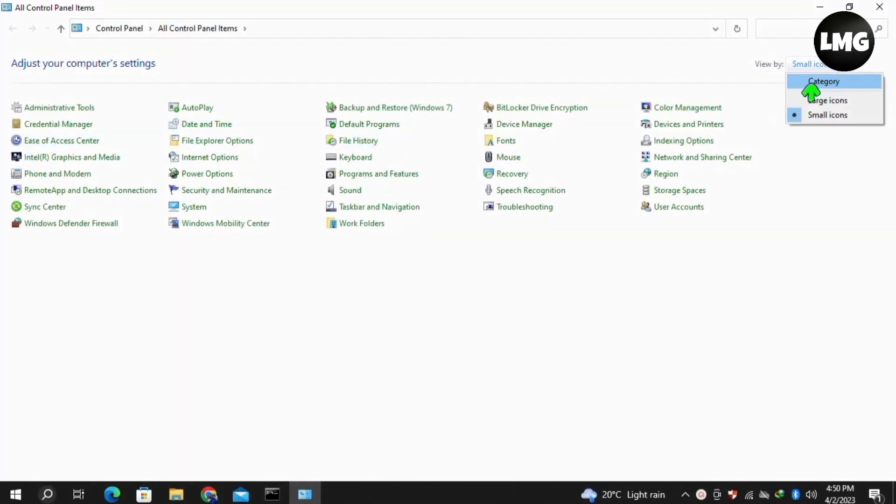
pyautogui.click(823, 81)
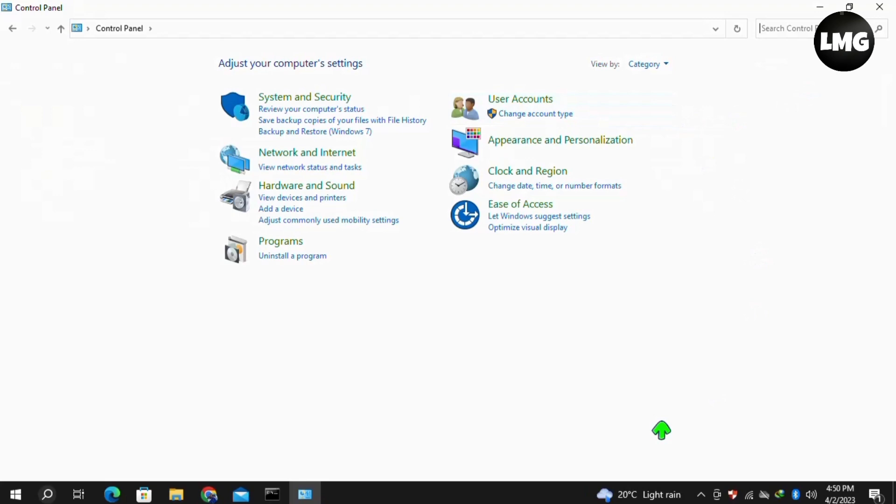
pyautogui.moveTo(266, 261)
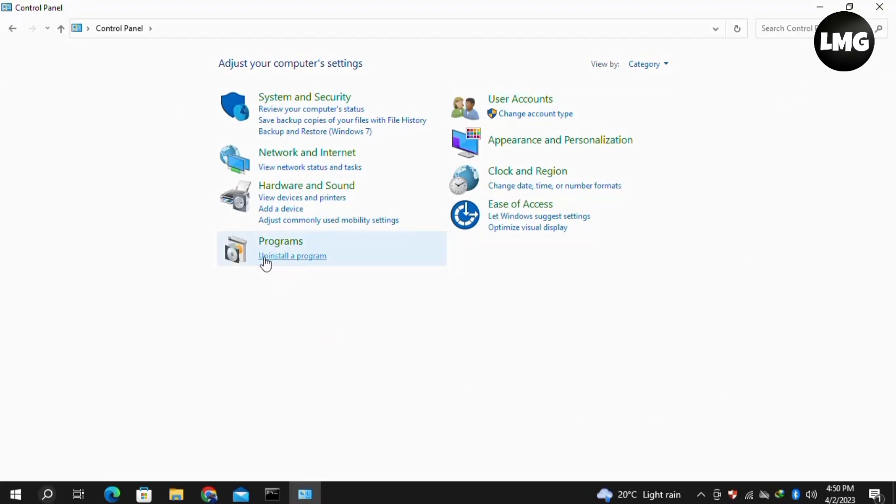
pyautogui.click(292, 256)
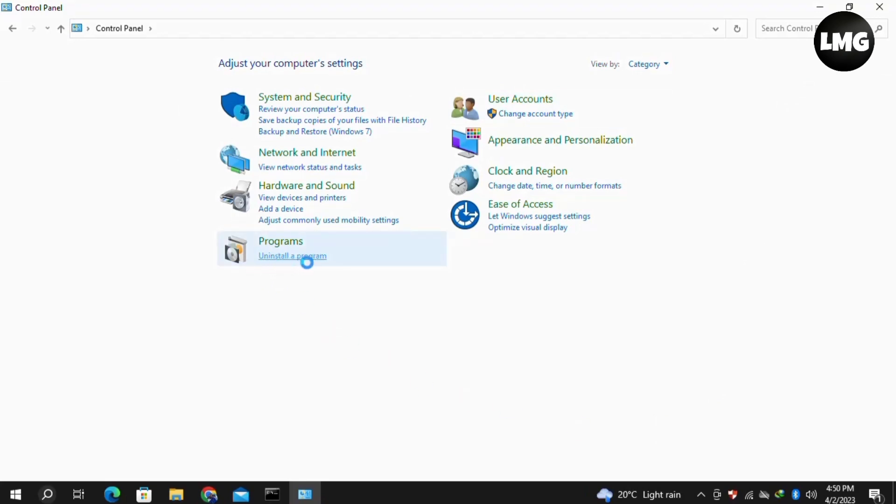
# Step: Open Uninstall a program to reach Programs and Features
pyautogui.click(292, 255)
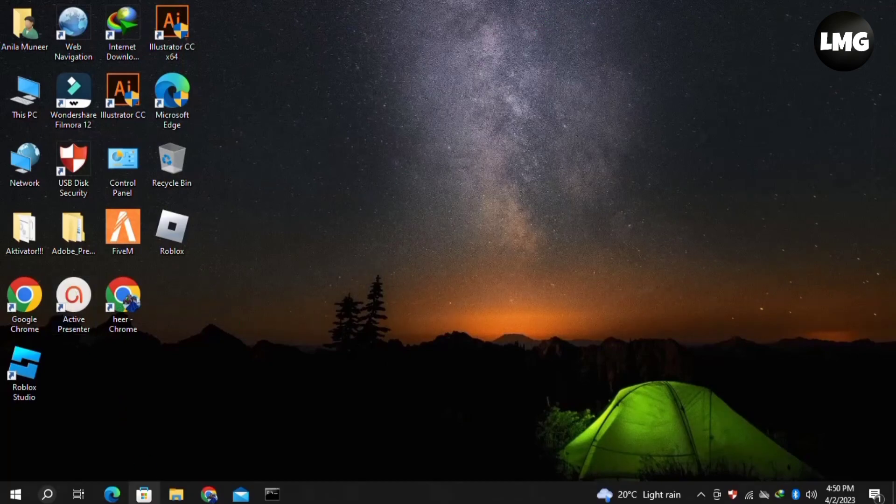
# Step: Browse This PC > Local Disk (C:) > Program Files > Robert state industries
pyautogui.click(24, 95)
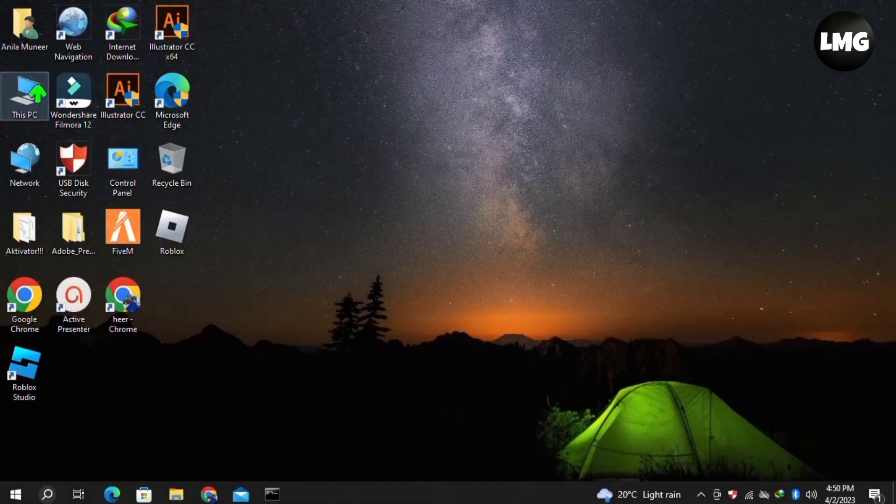
pyautogui.doubleClick(24, 95)
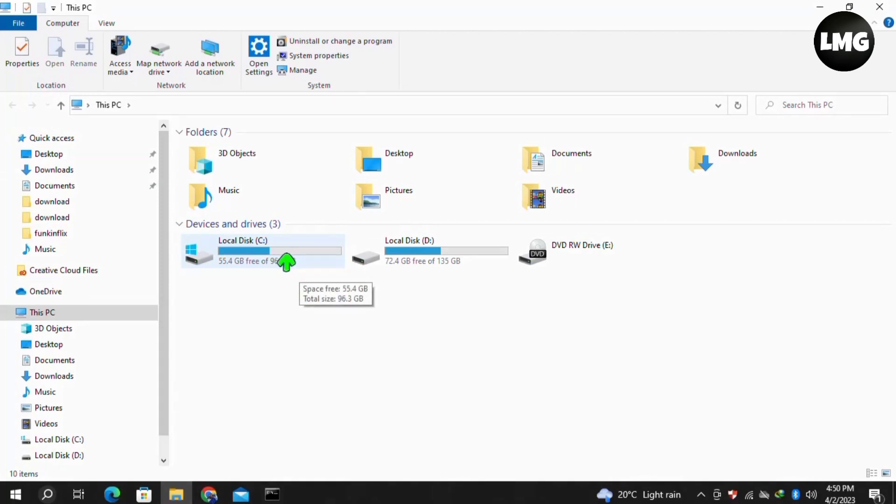
pyautogui.click(262, 252)
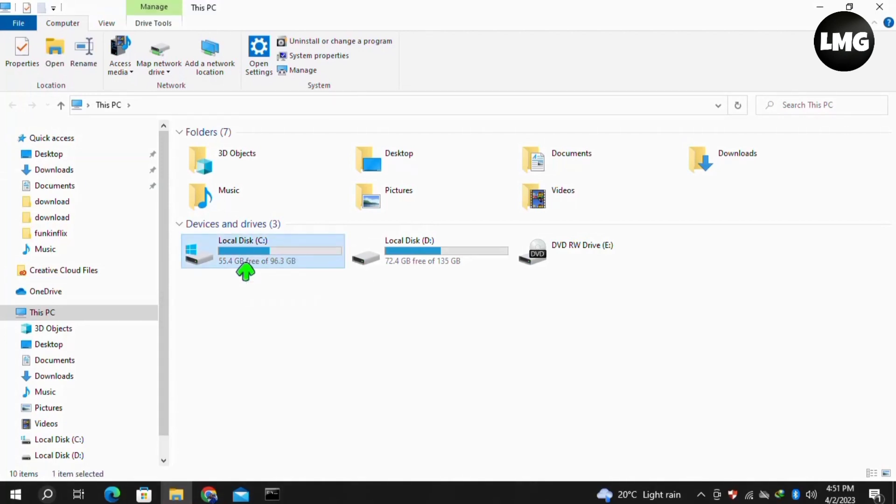
pyautogui.moveTo(266, 271)
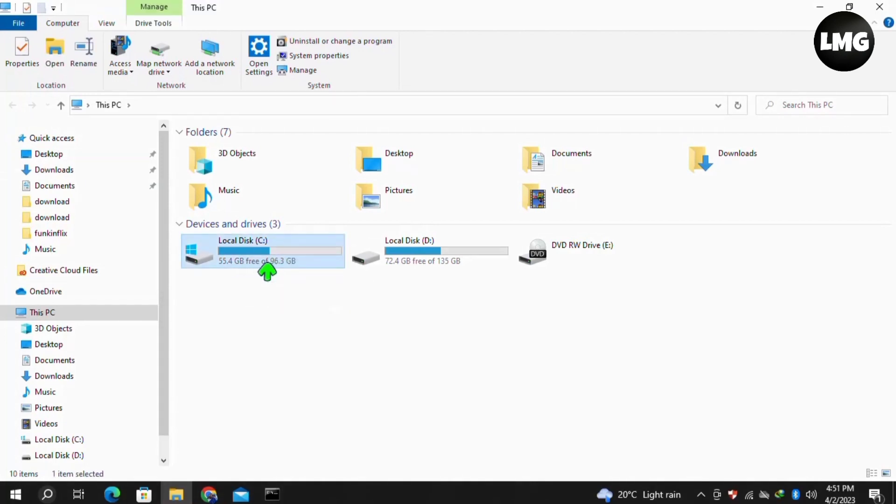
pyautogui.doubleClick(262, 251)
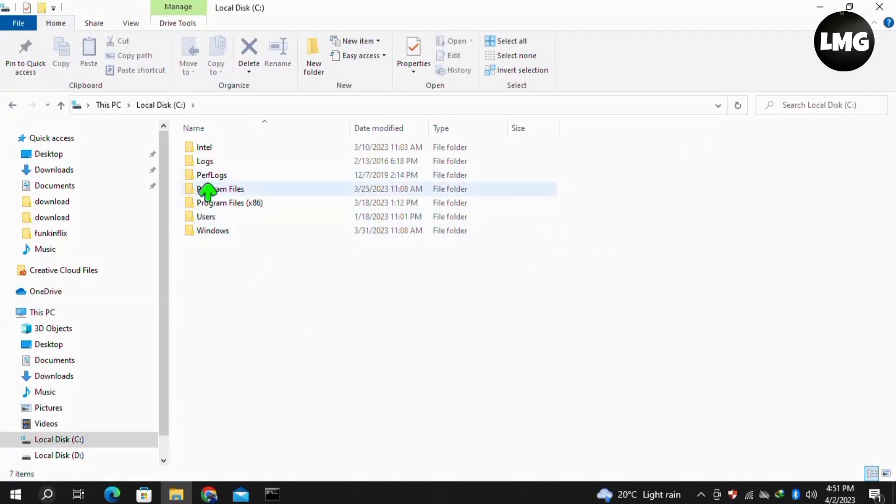
pyautogui.click(220, 188)
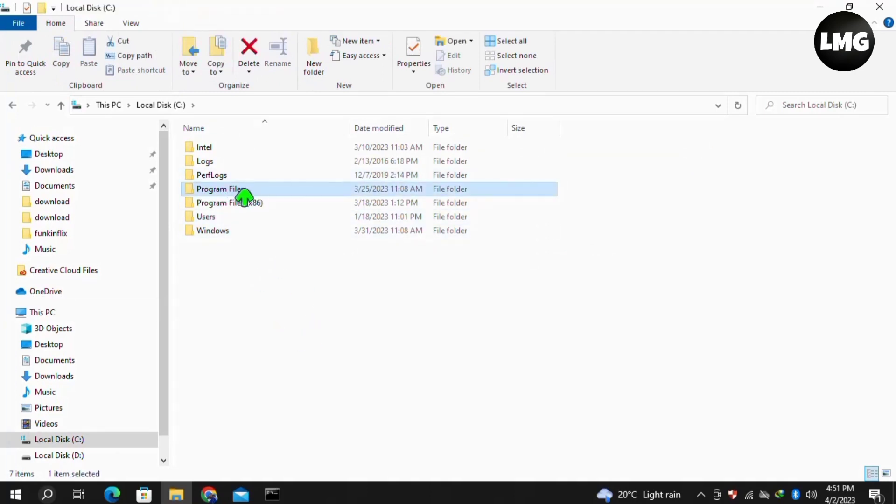
pyautogui.doubleClick(219, 188)
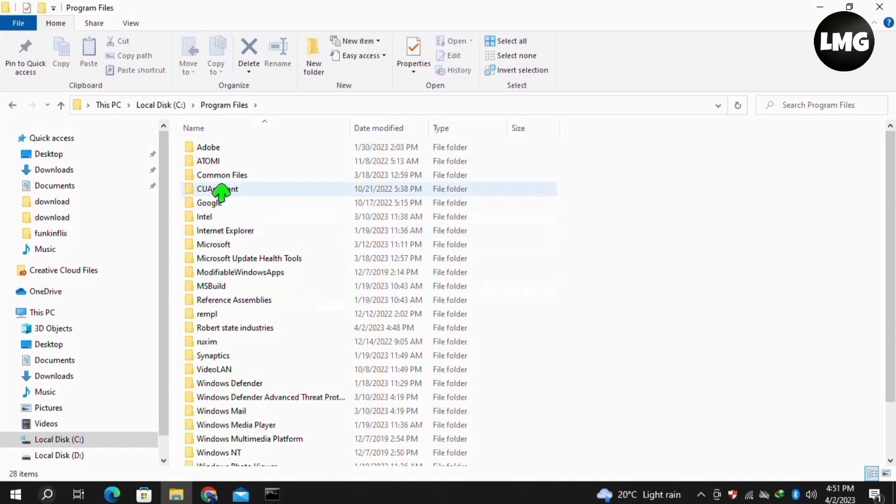
pyautogui.click(234, 328)
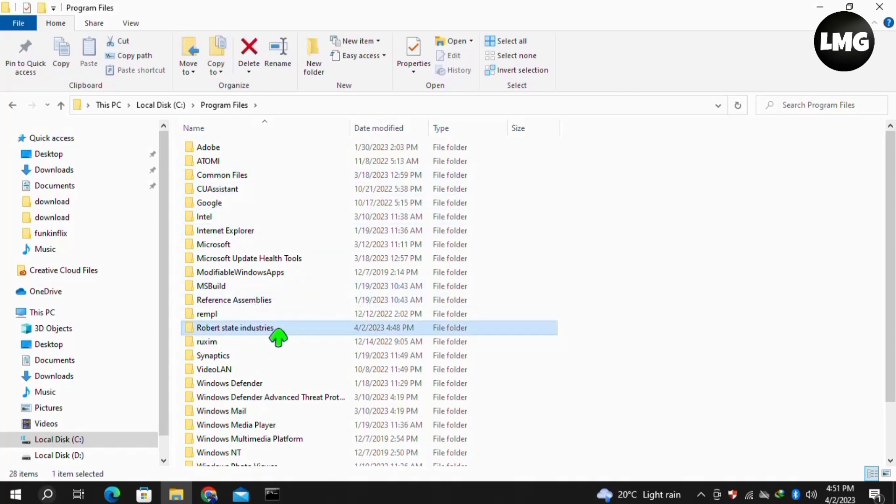
pyautogui.doubleClick(234, 328)
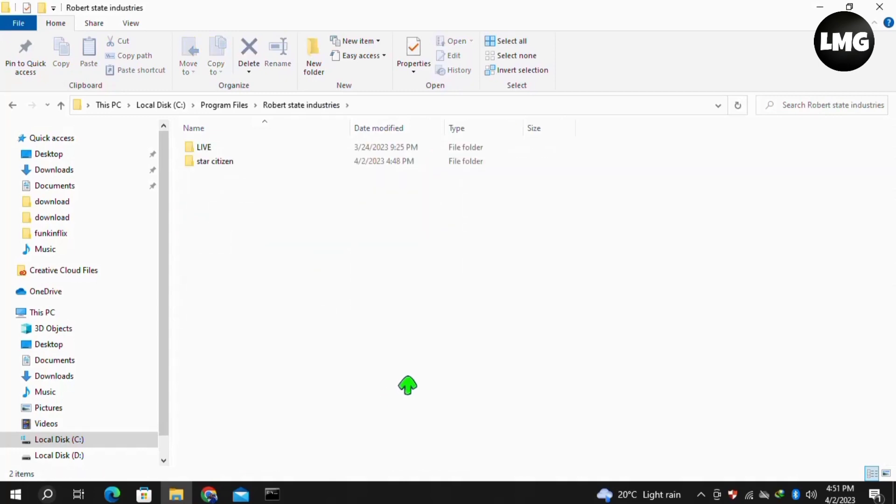
# Step: Delete the star citizen folder
pyautogui.click(215, 161)
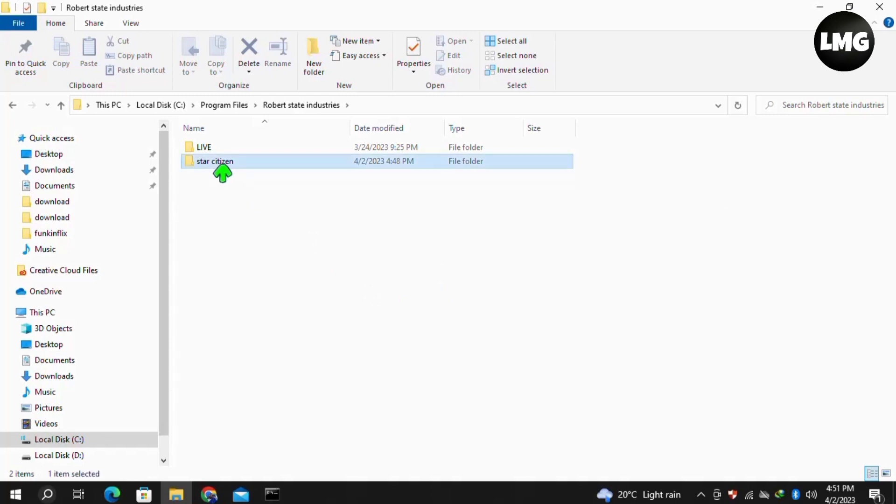
pyautogui.rightClick(215, 161)
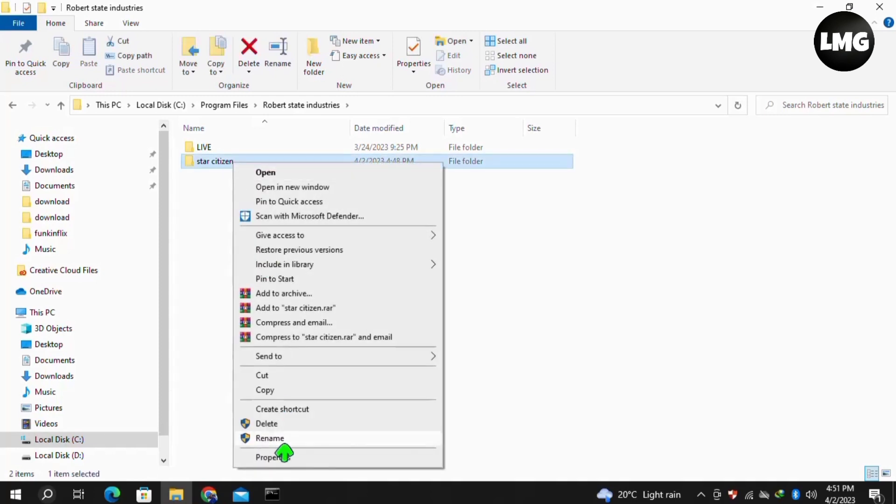
pyautogui.click(266, 424)
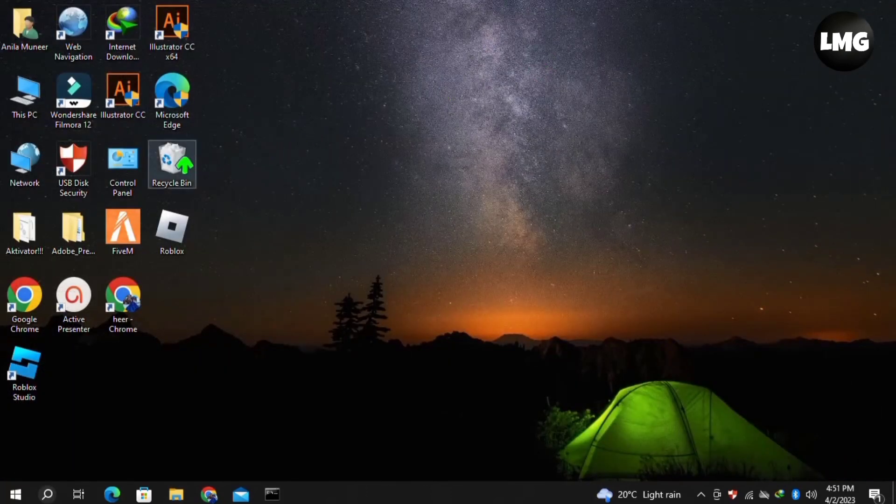
# Step: Empty the Recycle Bin, confirming with Yes, then open the Start button's quick-link menu
pyautogui.rightClick(172, 164)
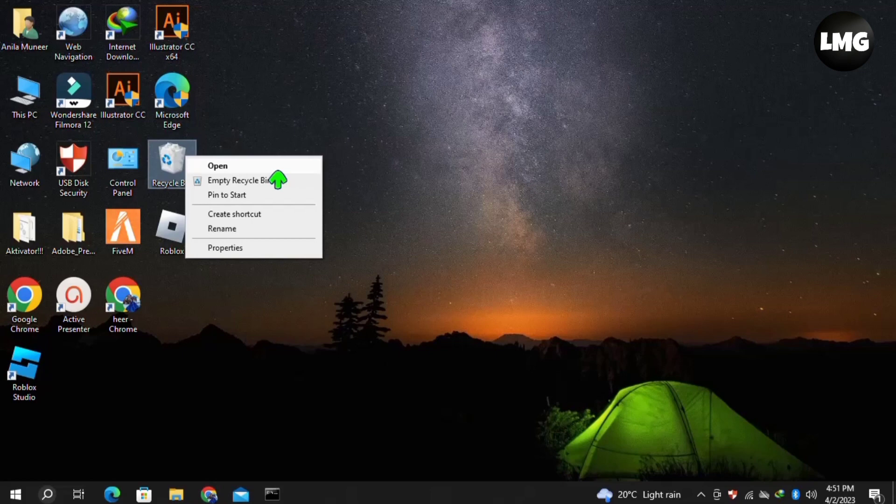
pyautogui.click(238, 180)
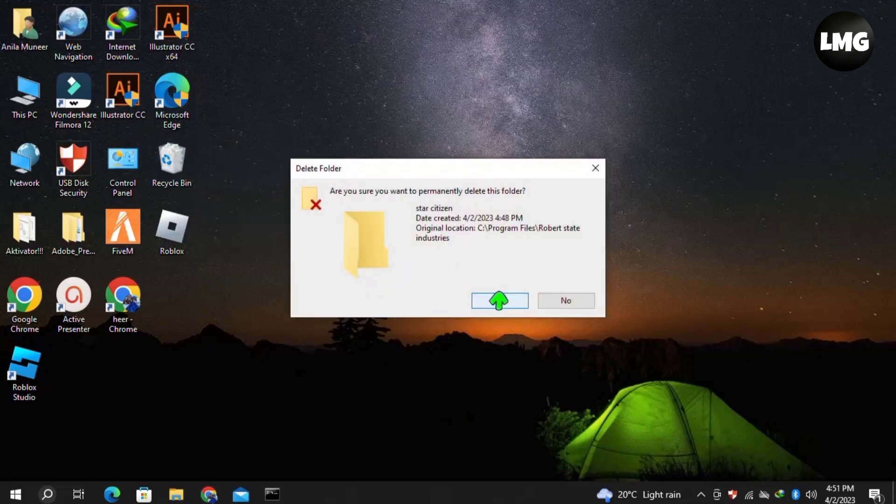
pyautogui.click(498, 300)
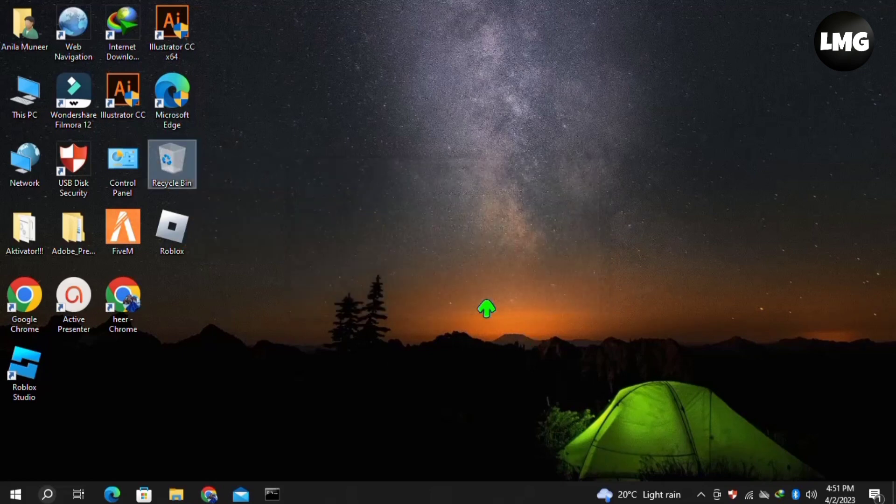
pyautogui.moveTo(17, 491)
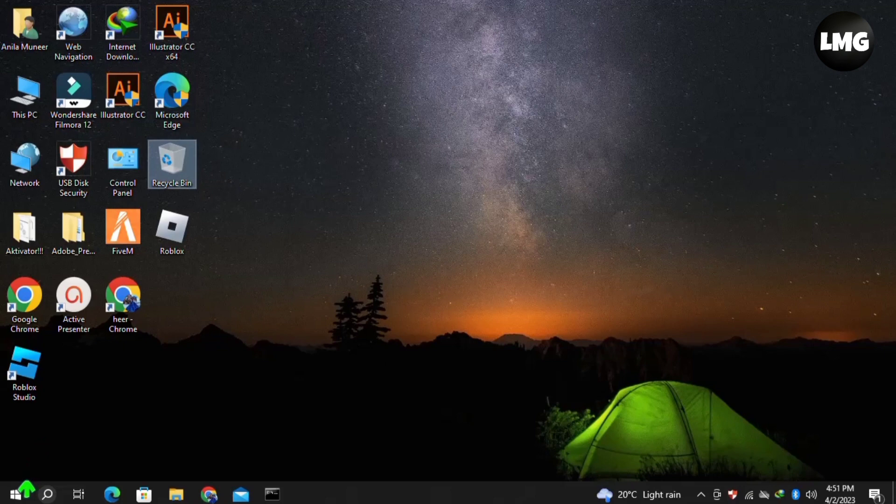
pyautogui.rightClick(11, 493)
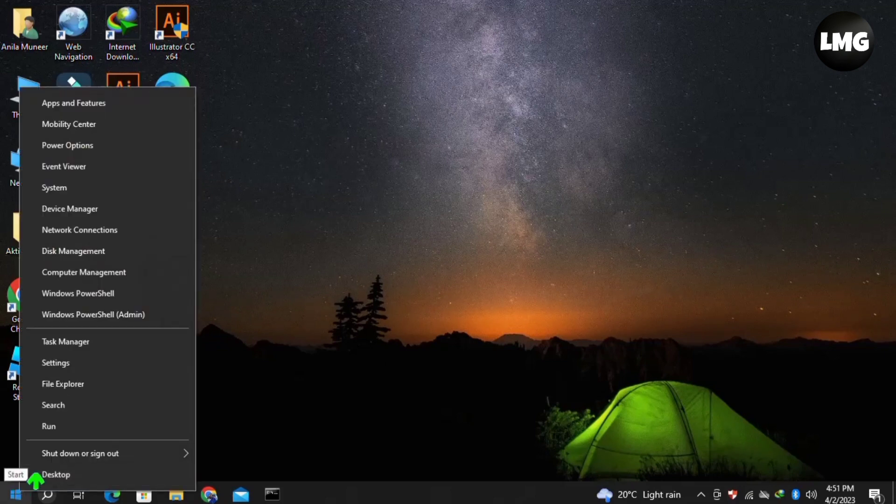